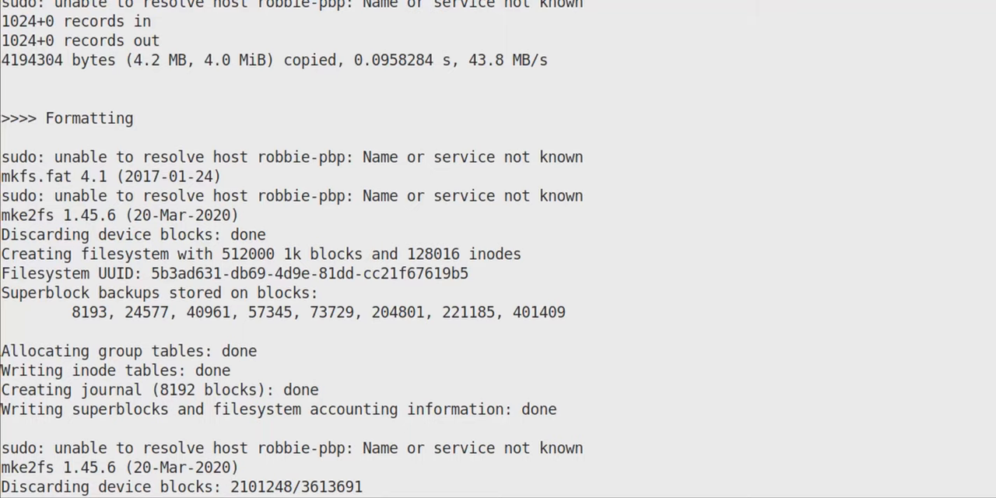
Follow the installer output as it formats the partitions and mounts the target filesystem.
scroll(down, 3)
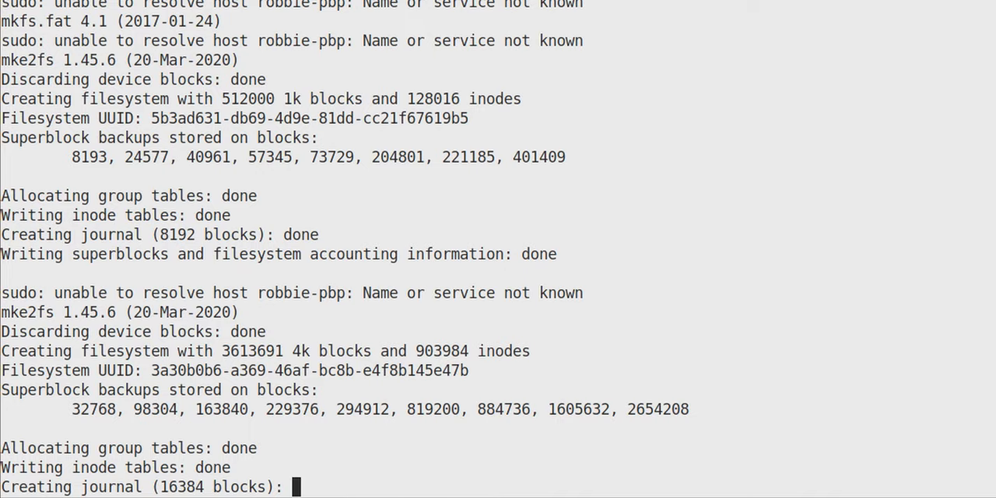
scroll(down, 3)
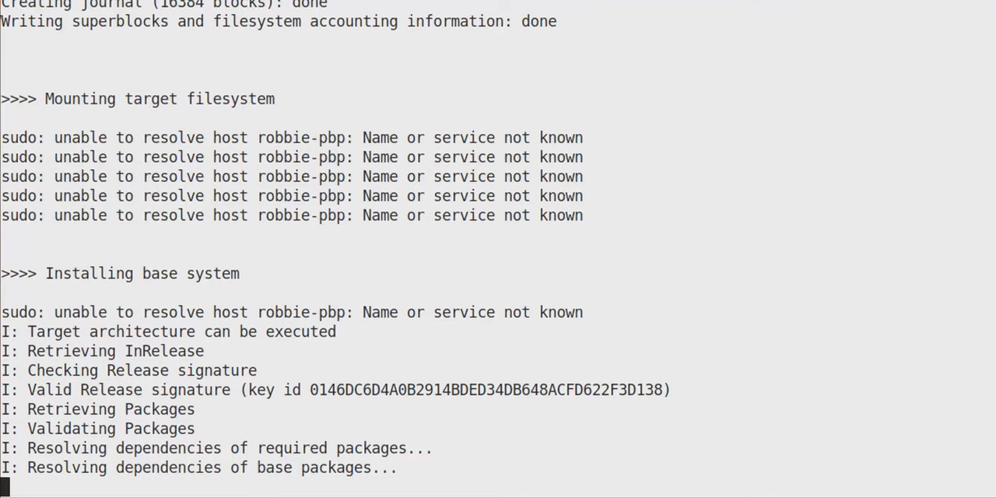
Follow the debootstrap and firmware installation output until the hostname prompt appears.
scroll(down, 3)
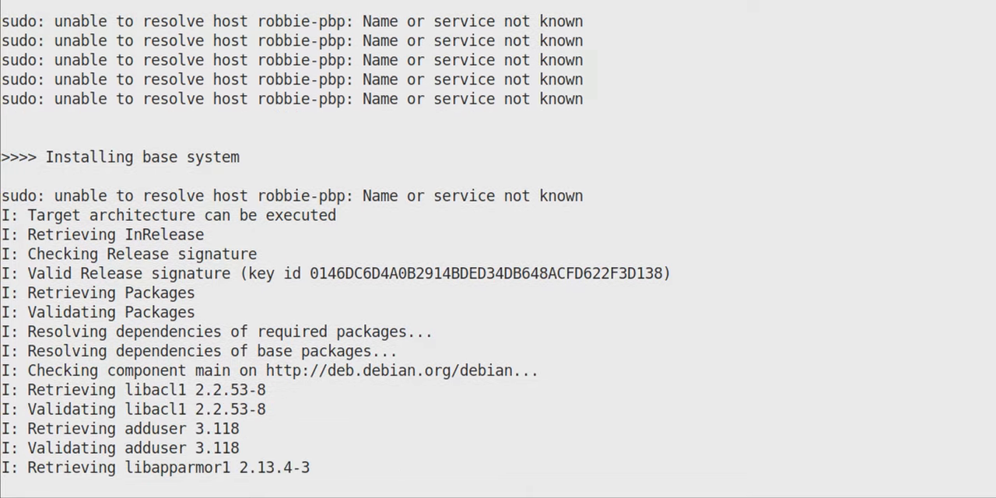
scroll(down, 3)
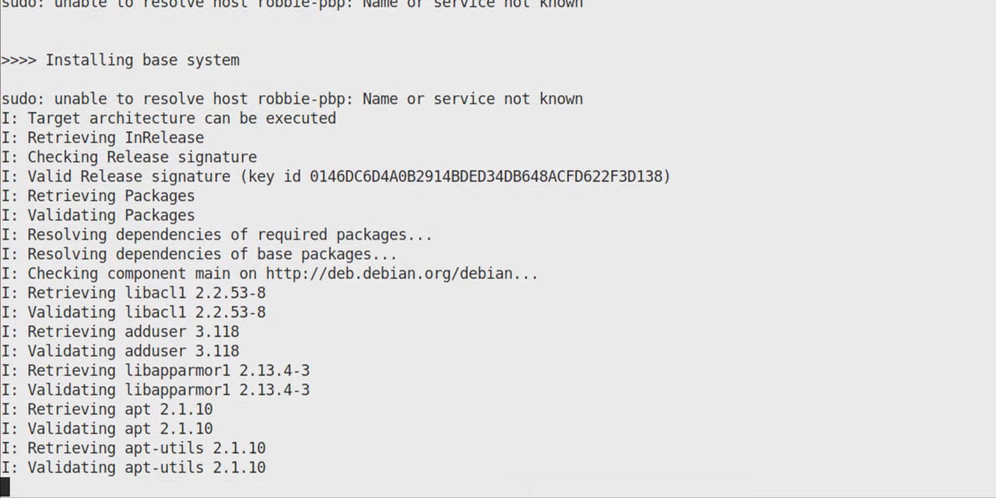
scroll(down, 3)
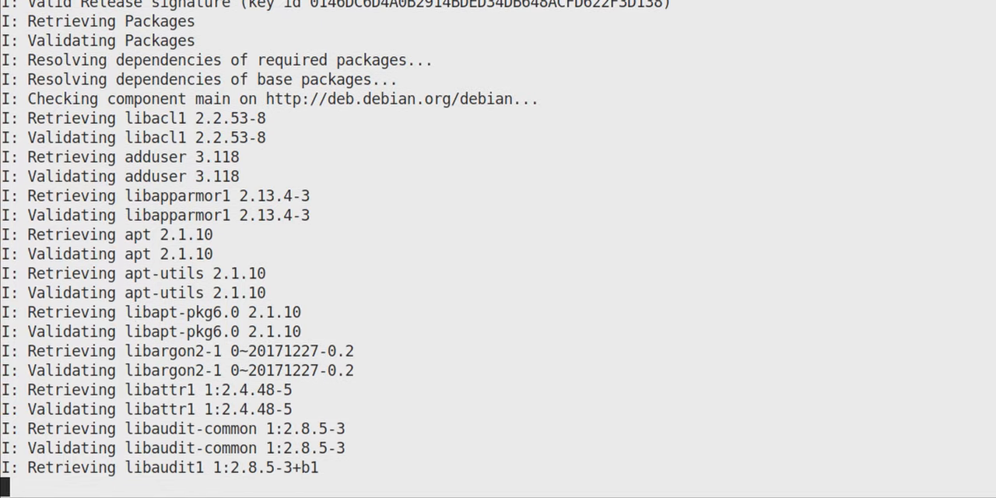
scroll(down, 3)
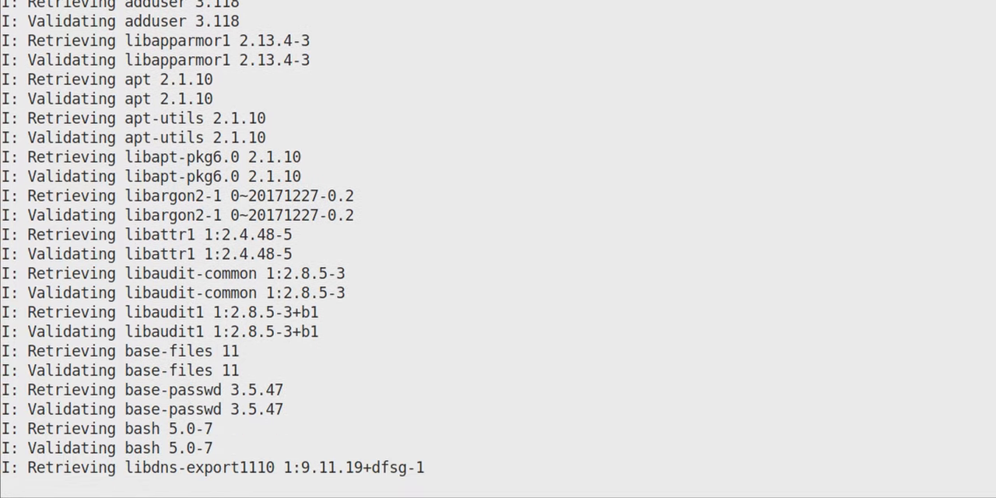
scroll(down, 3)
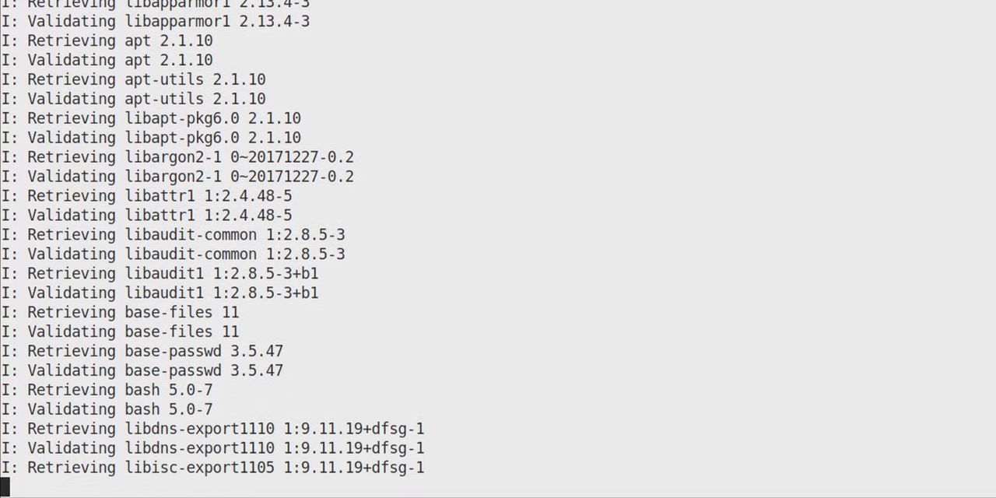
scroll(down, 3)
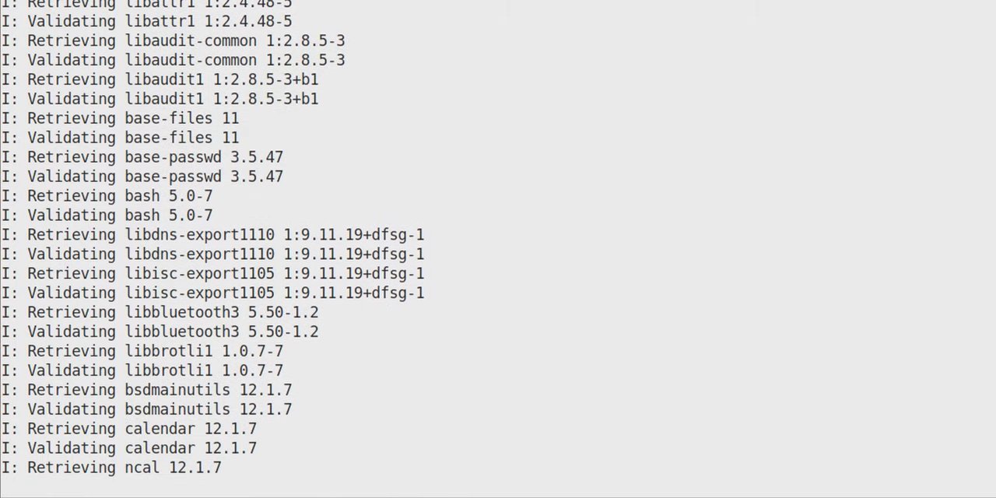
scroll(down, 3)
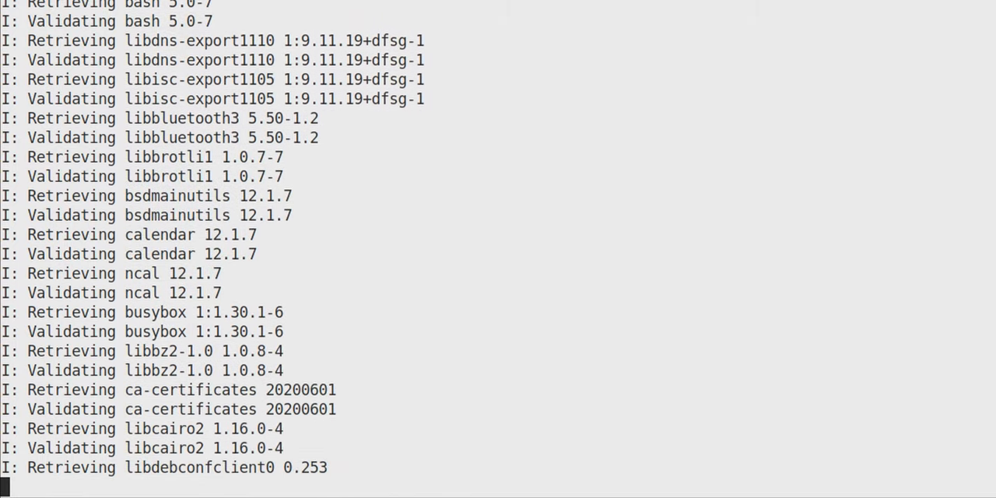
scroll(down, 3)
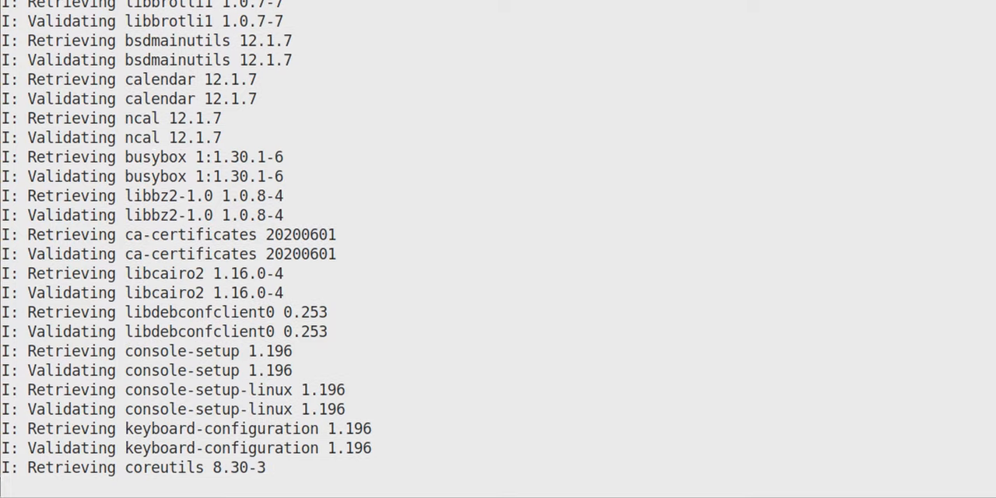
scroll(down, 3)
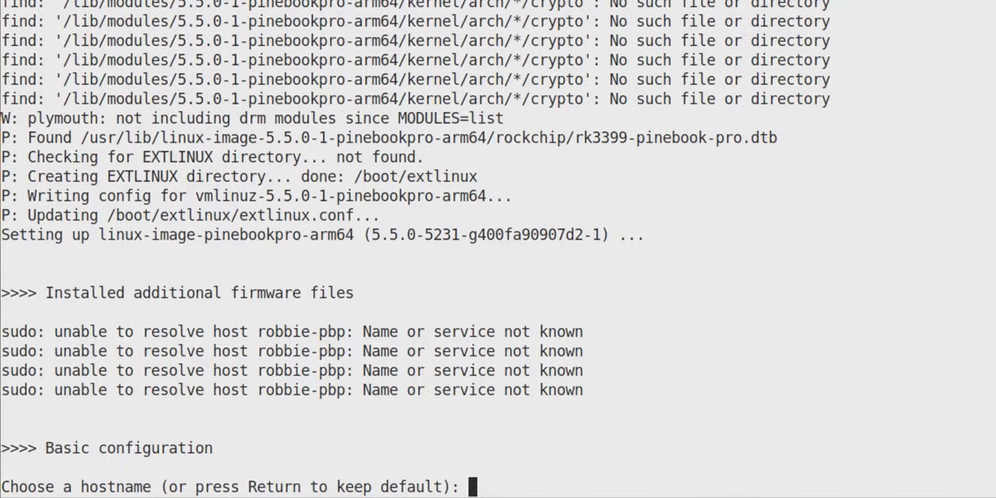
Enter hostname 'pinebookpro' and username 'robbie' with its password.
text(pinebookp)
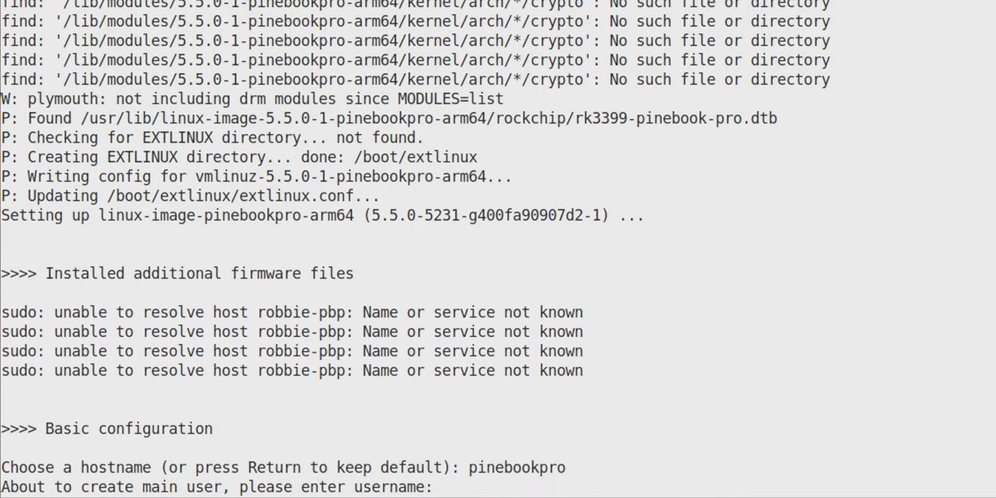
text(robbie)
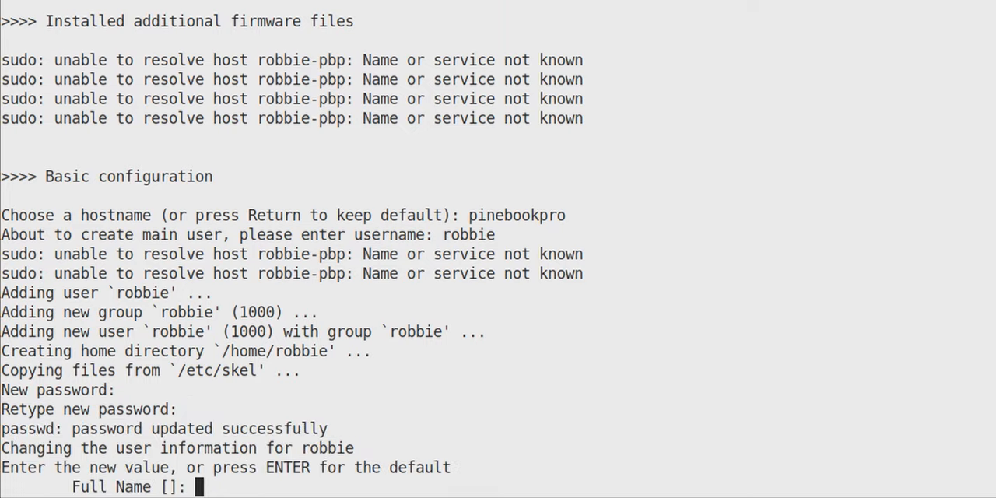
Enter 'Robbie Ferguson' as the new user's full name and confirm.
text(Rob)
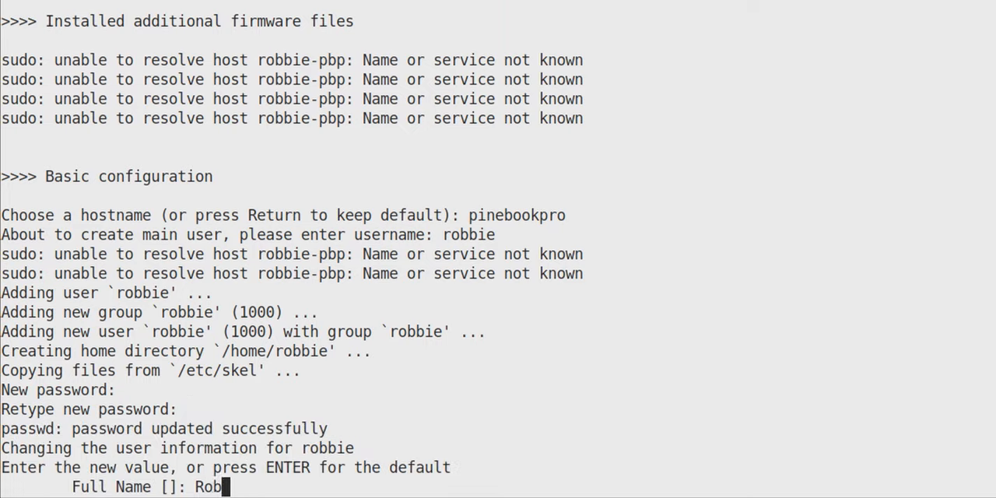
text(bie Ferguson)
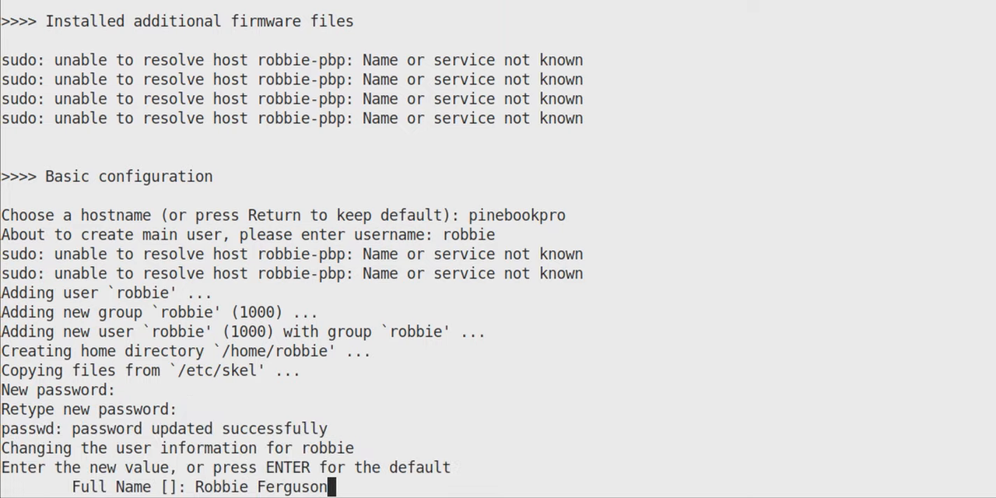
key(Return)
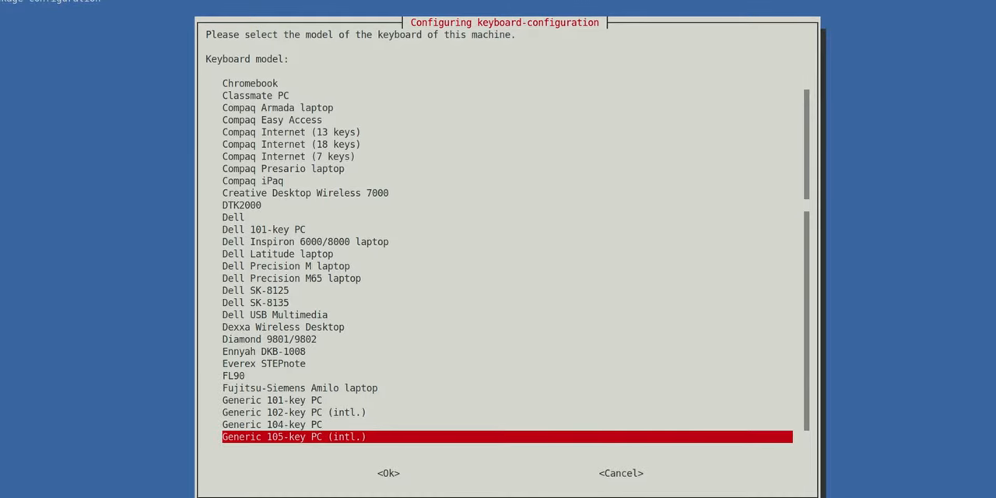
Accept Generic 105-key PC (intl.), English (US), default AltGr and no compose key.
click(388, 473)
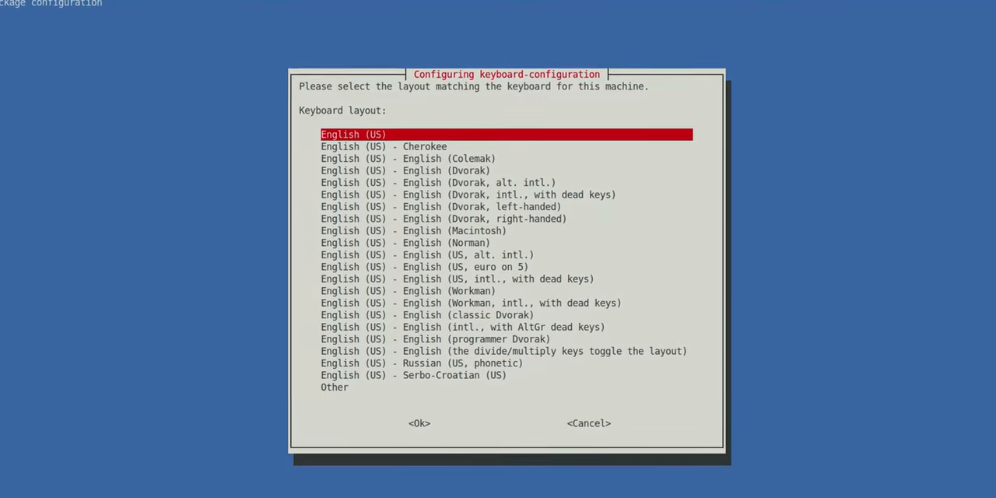
click(419, 424)
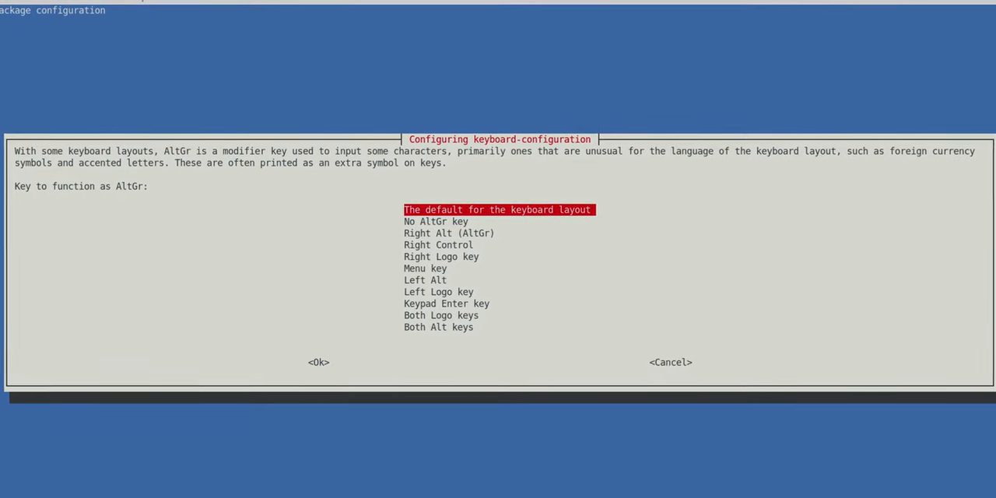
click(318, 361)
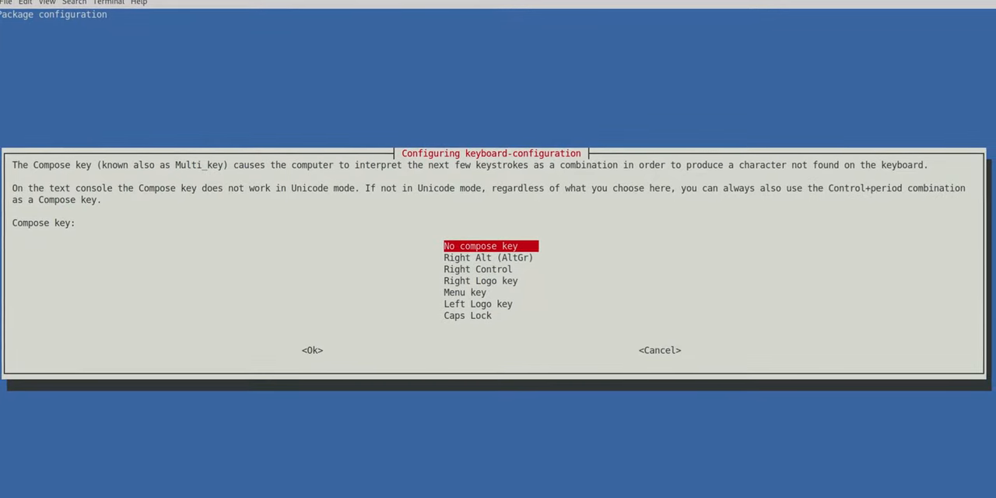
click(311, 349)
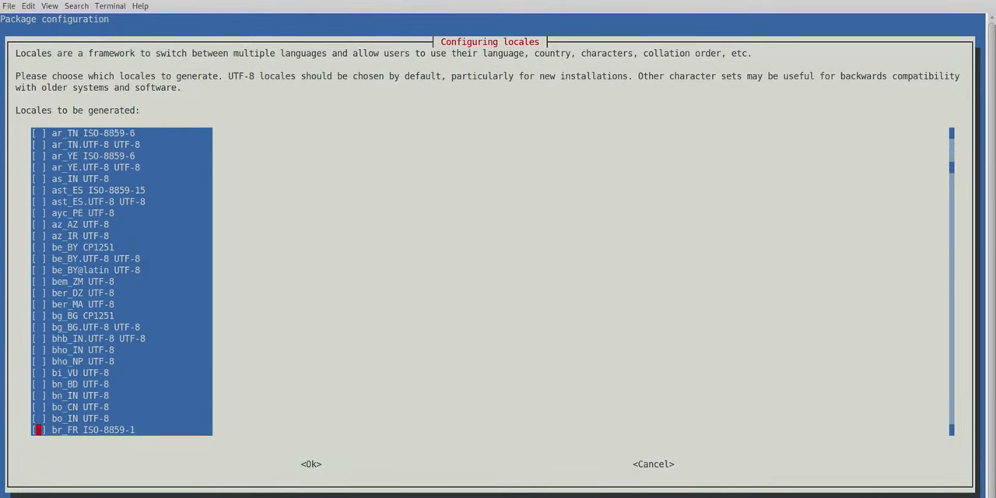
Select en_US.UTF-8 UTF-8 in the locales list and confirm it for generation.
scroll(down, 3)
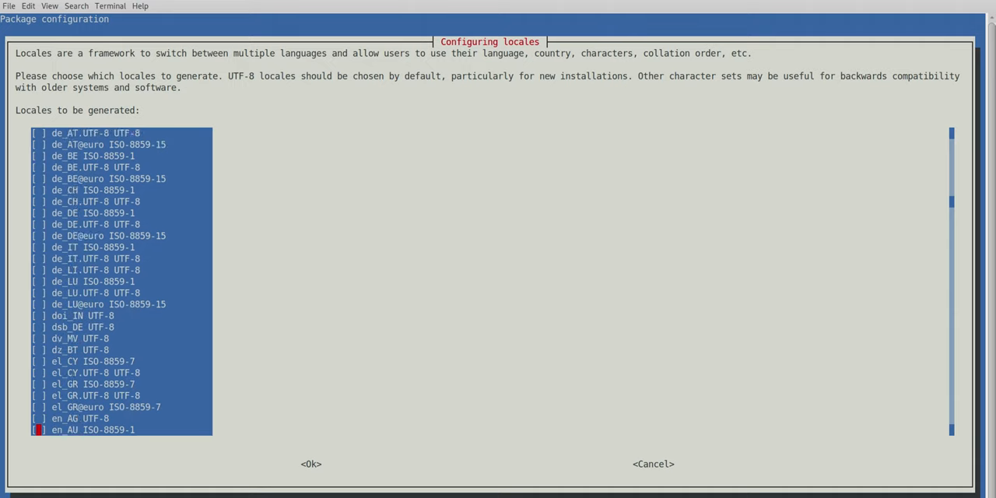
scroll(down, 3)
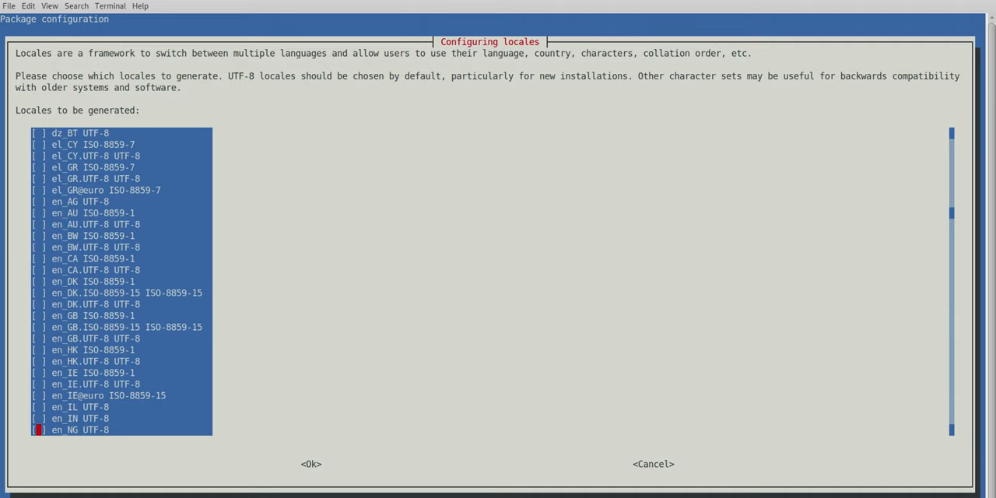
scroll(down, 3)
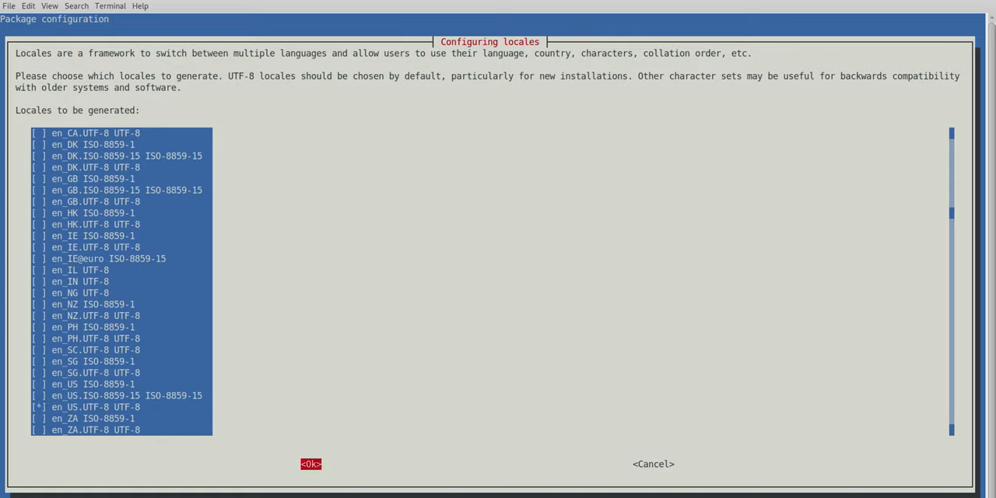
click(309, 464)
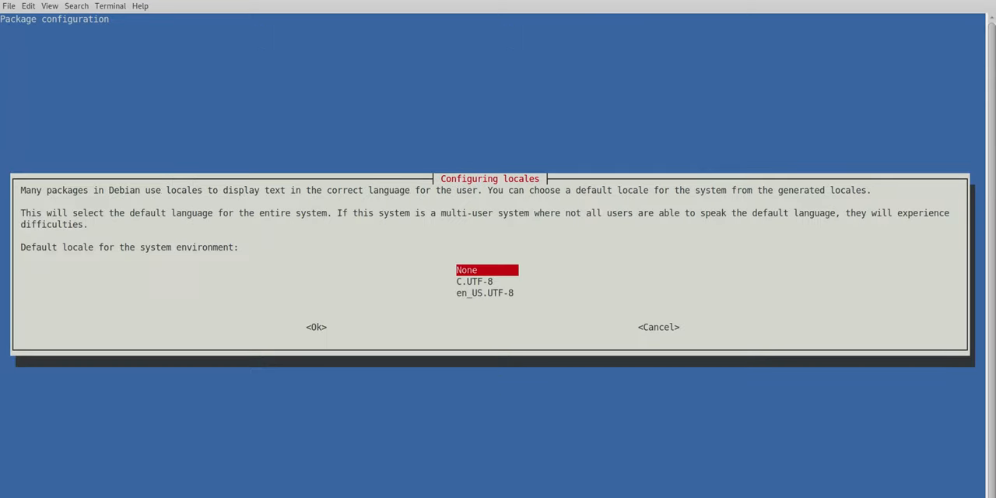